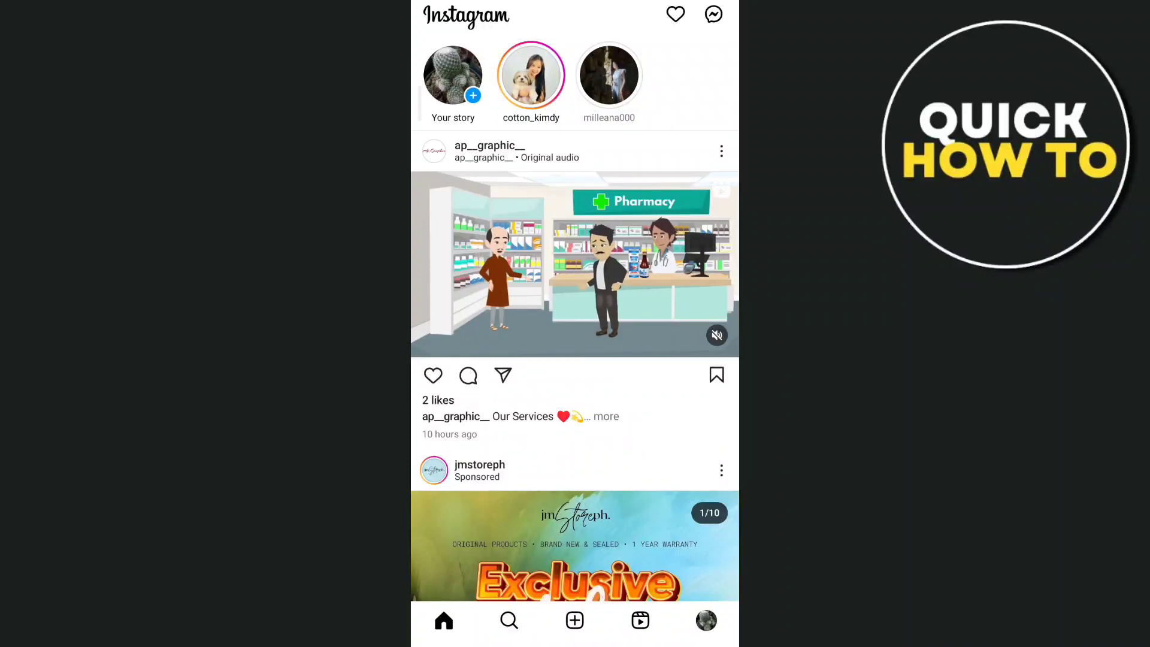
Confirm Instagram has no pending update on its Play Store page and launch it
scroll(down, 3)
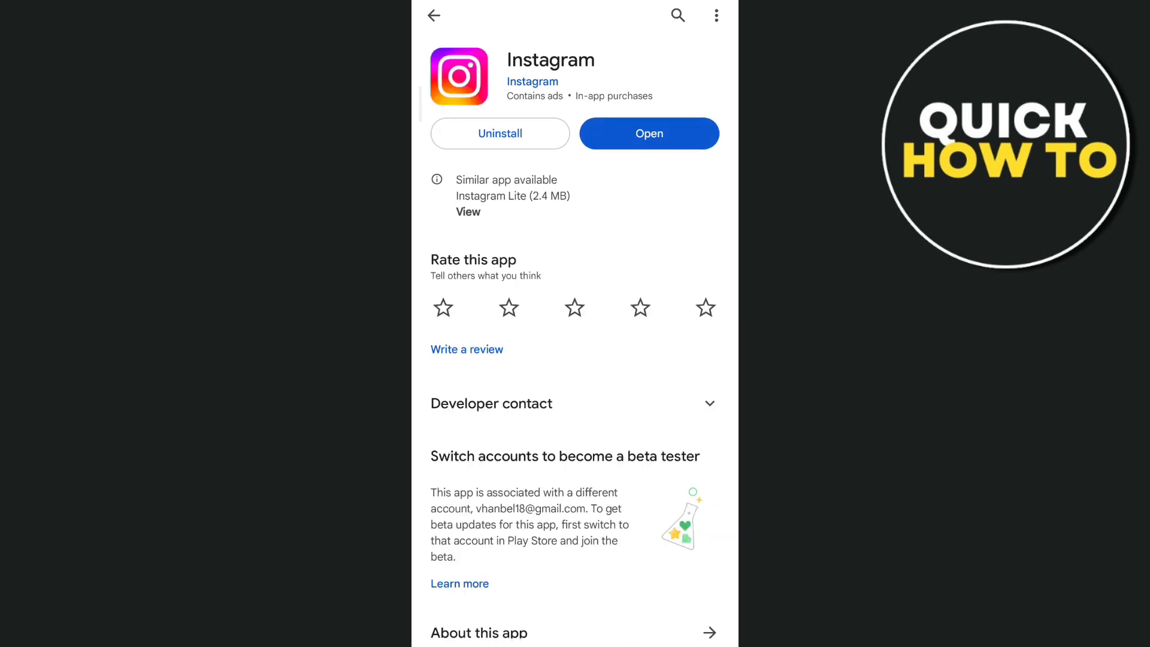
click(649, 133)
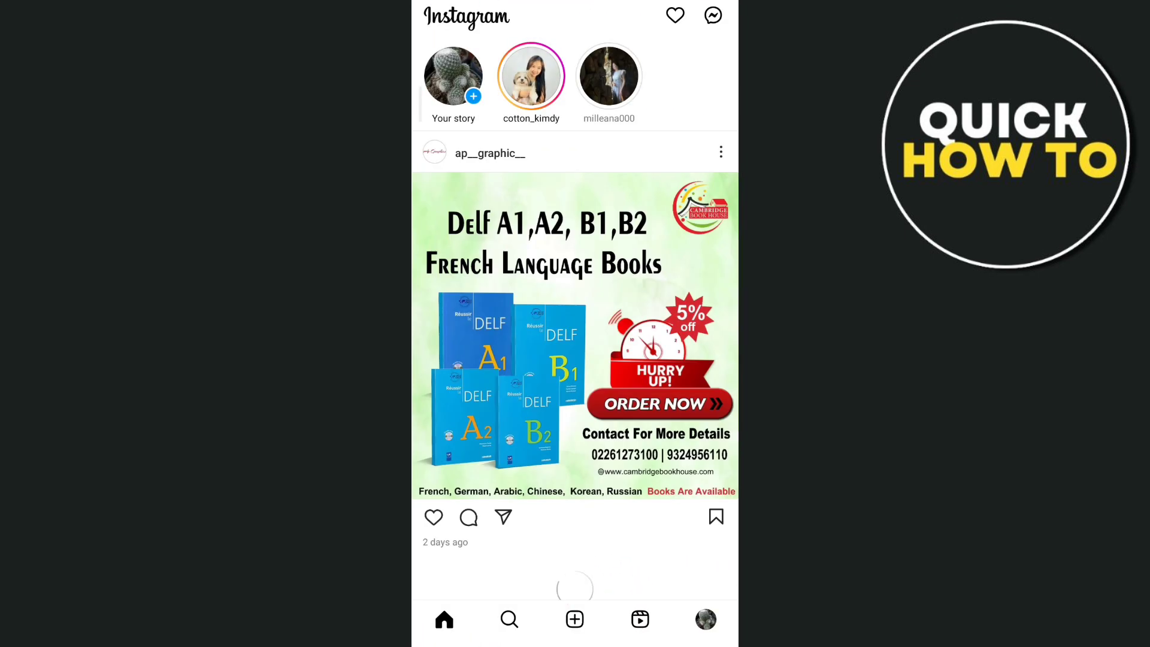
Check the Messages inbox for a notes row, then go to the account's profile
click(712, 14)
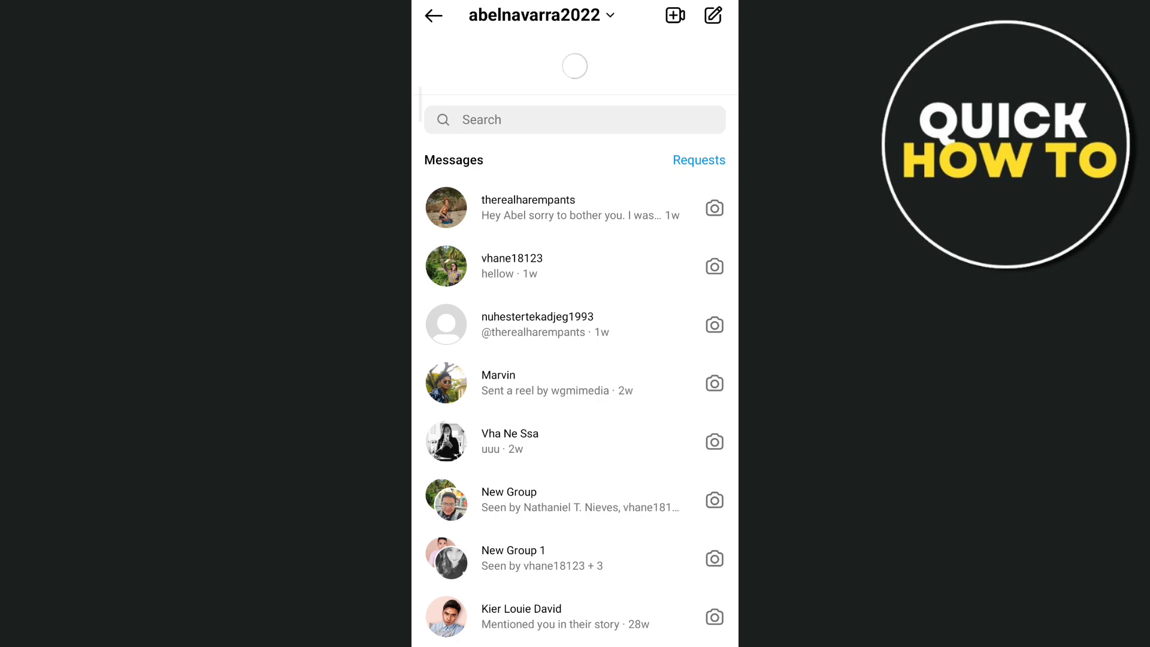
click(433, 16)
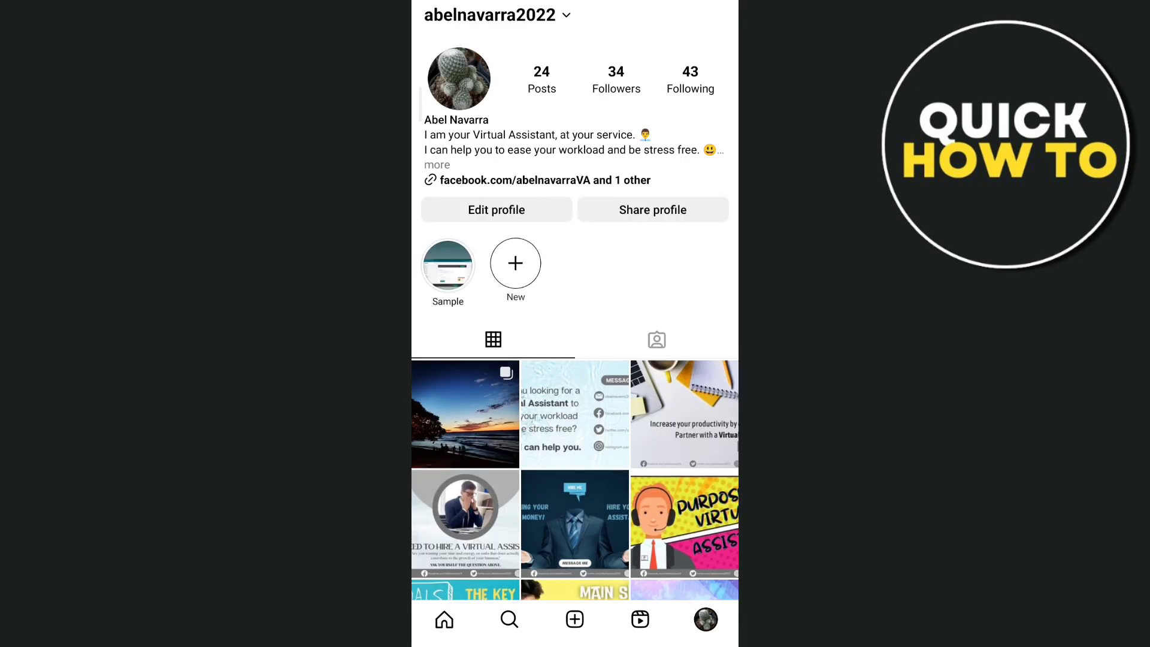
Turn off Private account in Settings and privacy, then return to the home feed
click(711, 15)
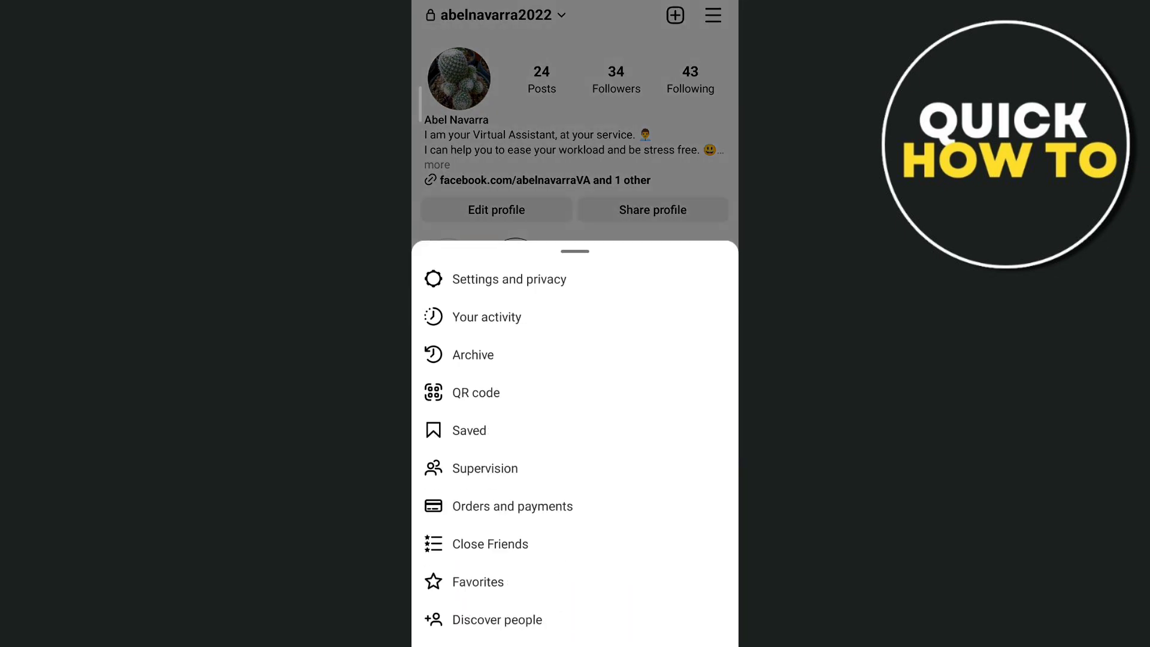
click(509, 279)
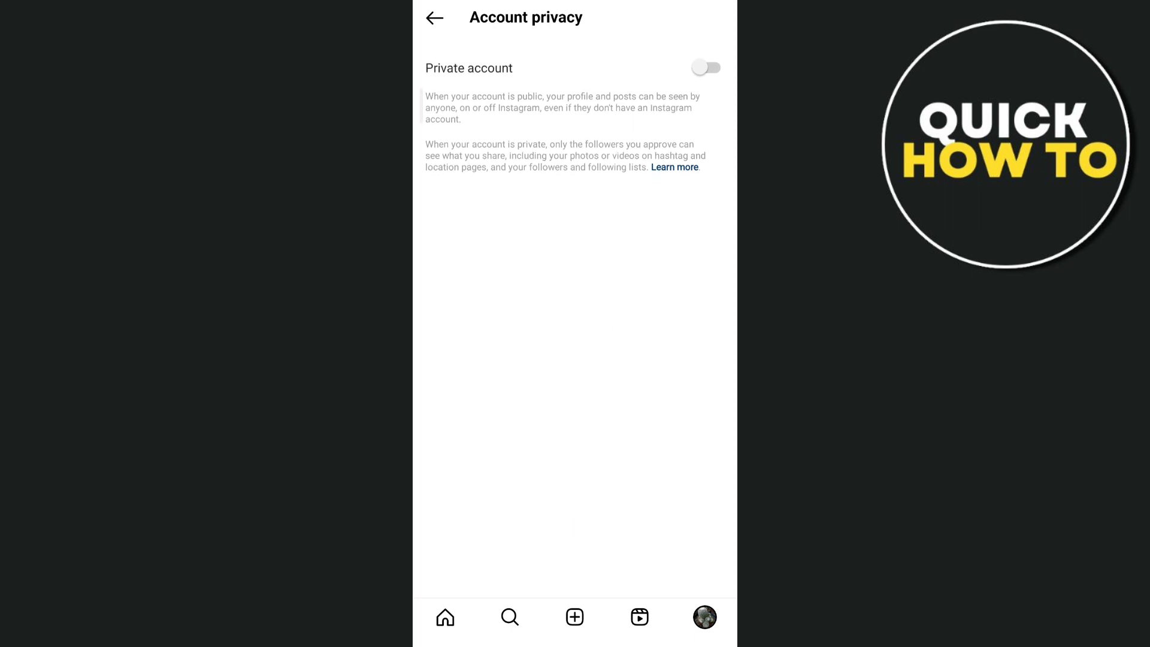
click(445, 617)
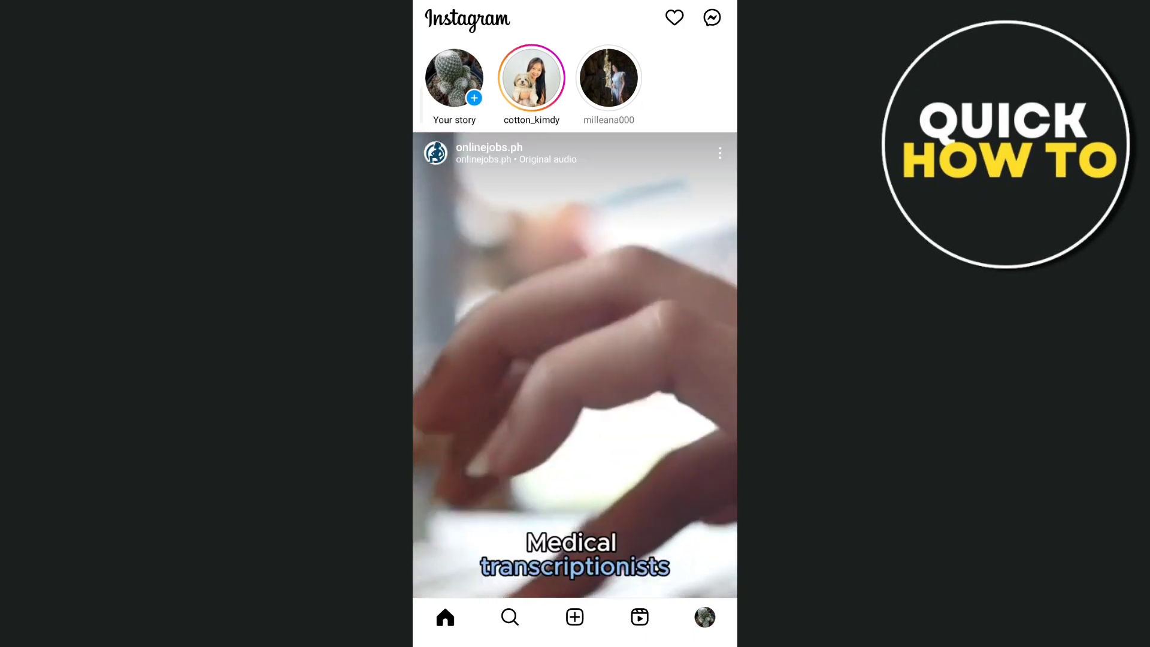
Clear Instagram's cache in Android Settings, relaunch it, and open the Messages inbox
scroll(down, 3)
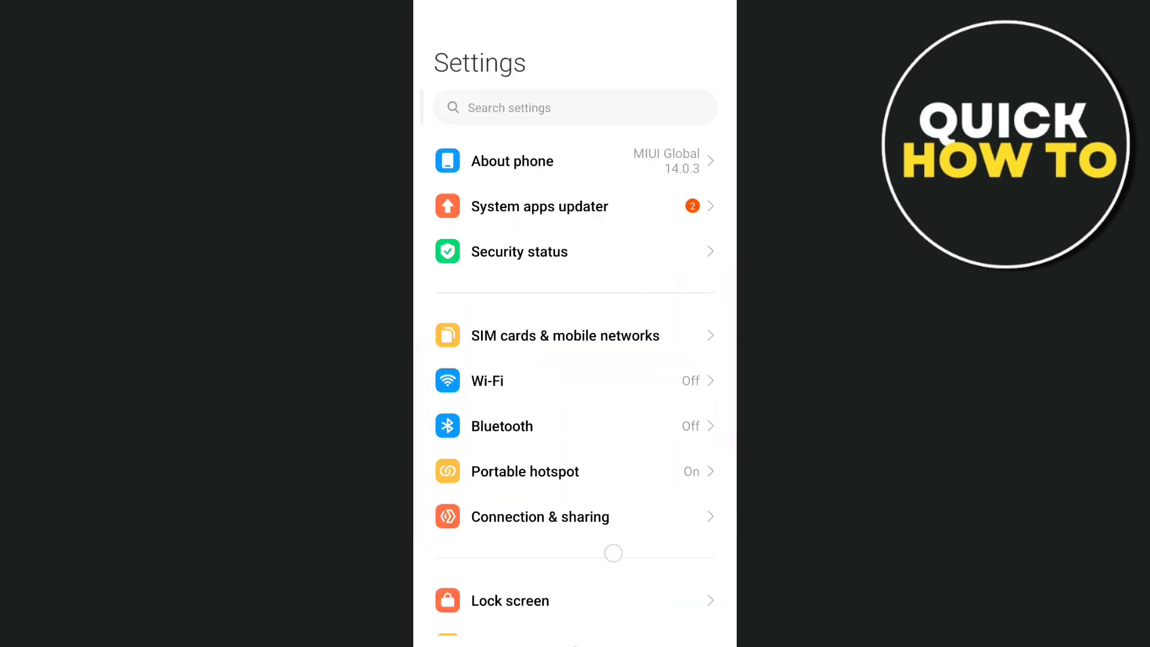
scroll(down, 3)
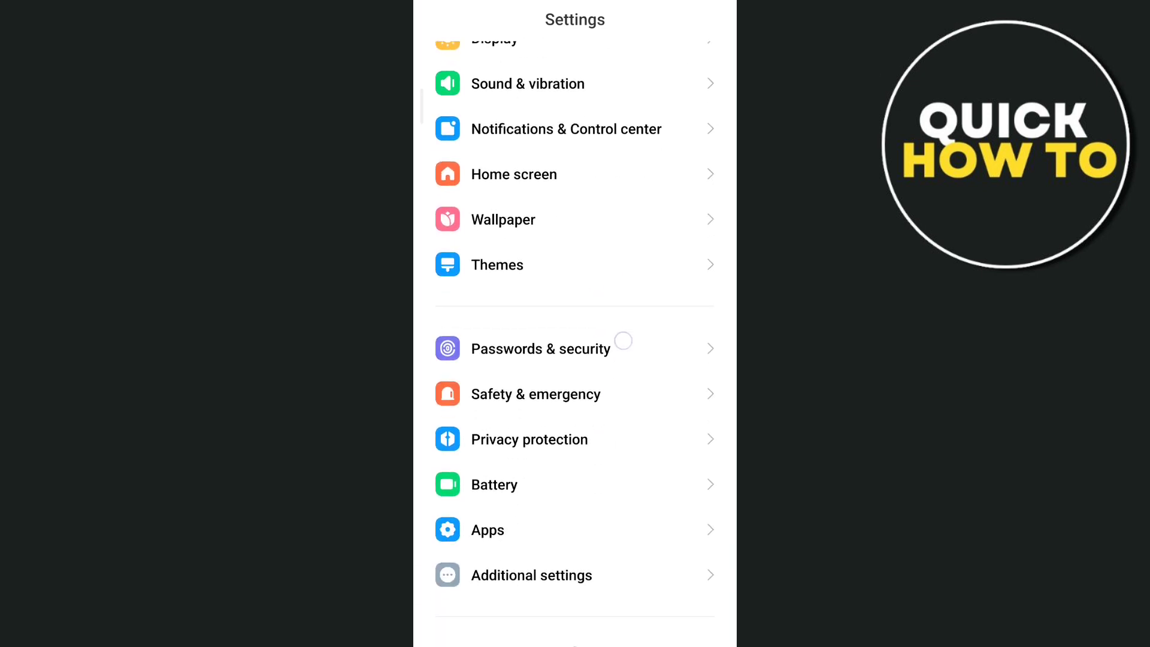
click(487, 529)
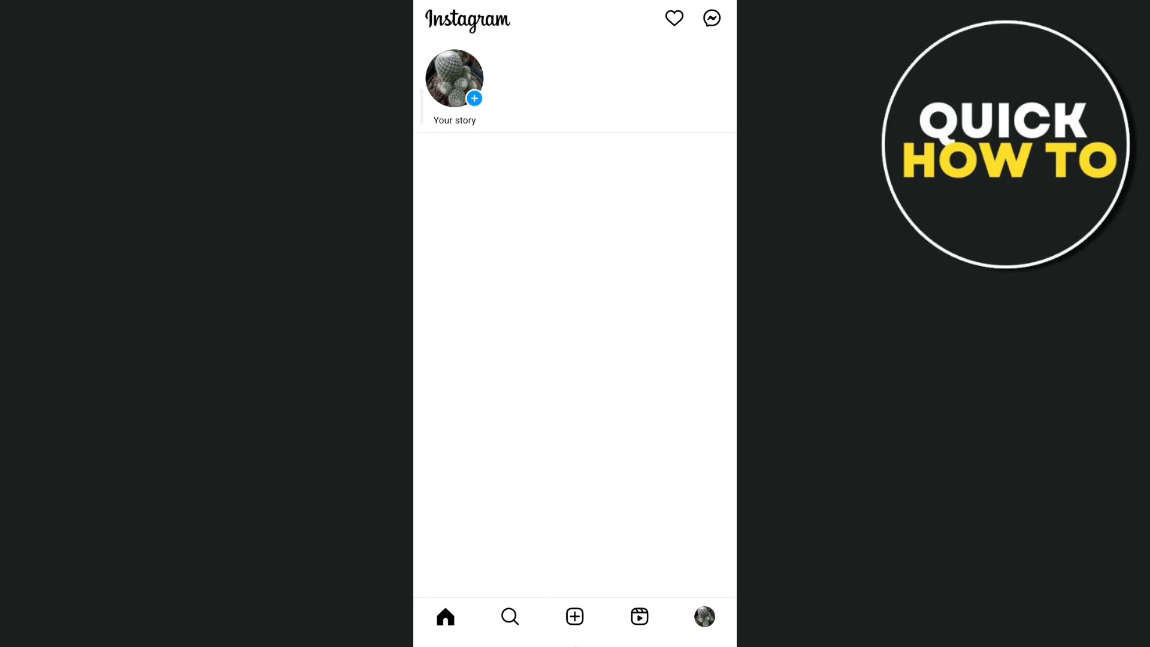
click(711, 17)
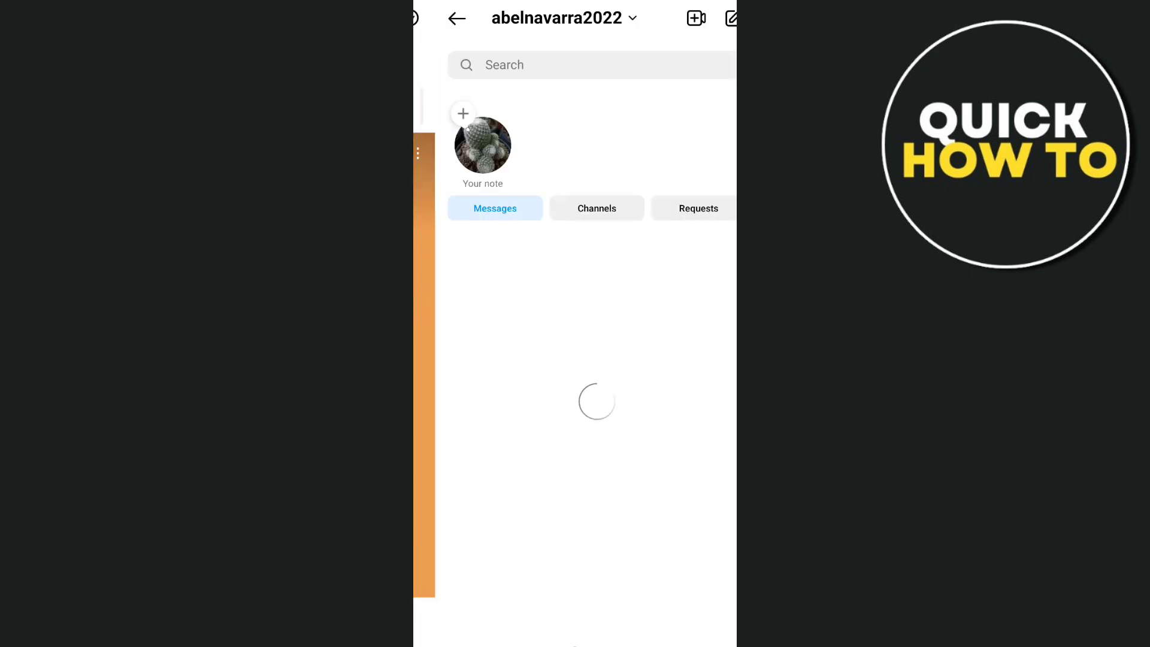